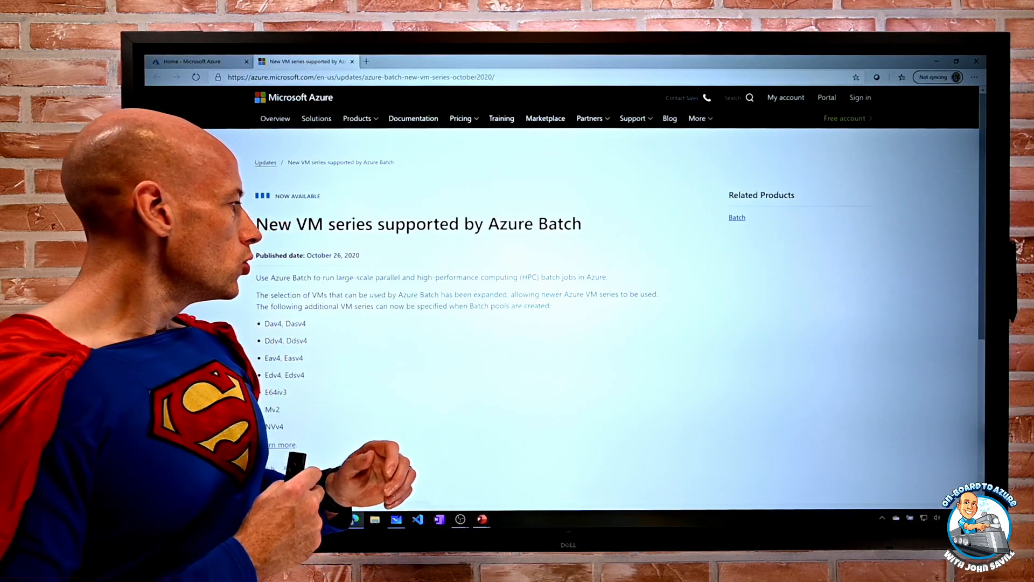
- Sketch the first two tall rectangles to the left of the AKS diagram
scroll(down, 3)
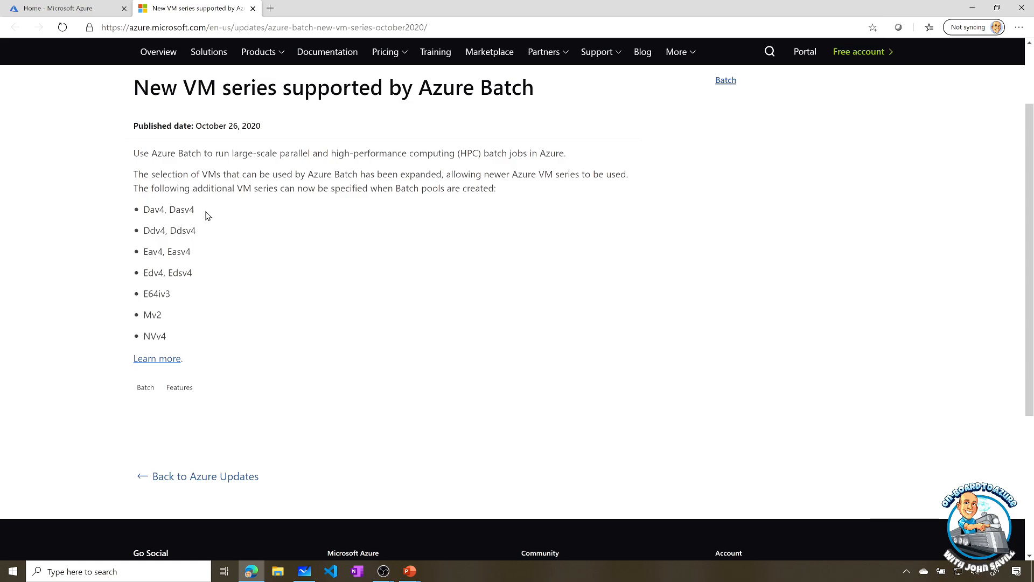
mouse_move(207, 326)
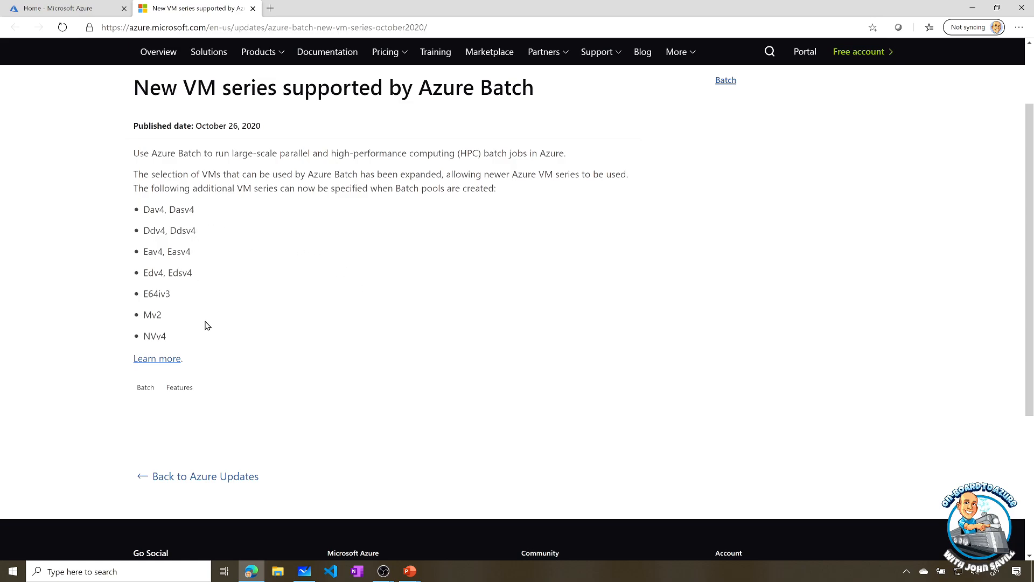
mouse_move(215, 339)
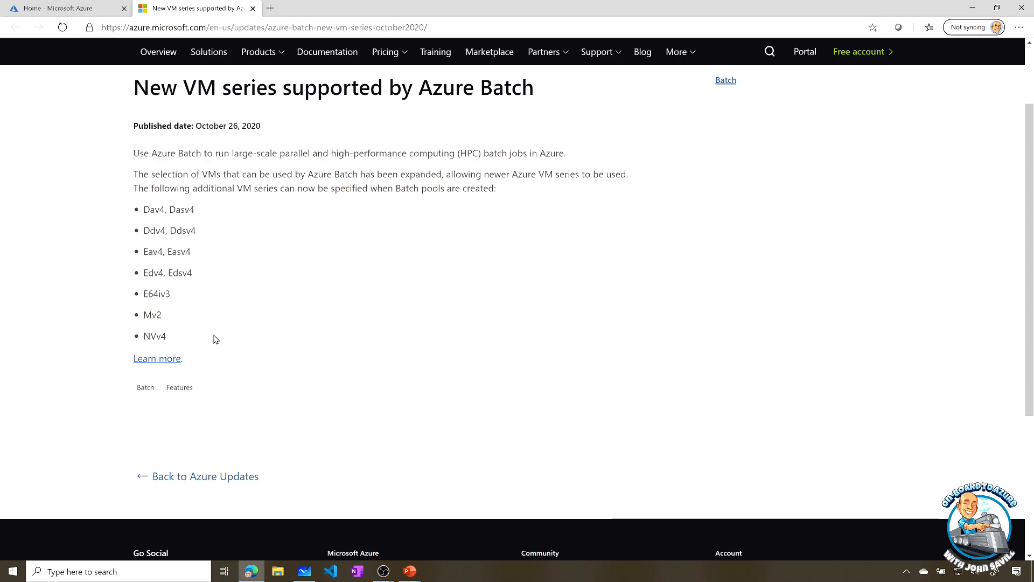
mouse_move(185, 355)
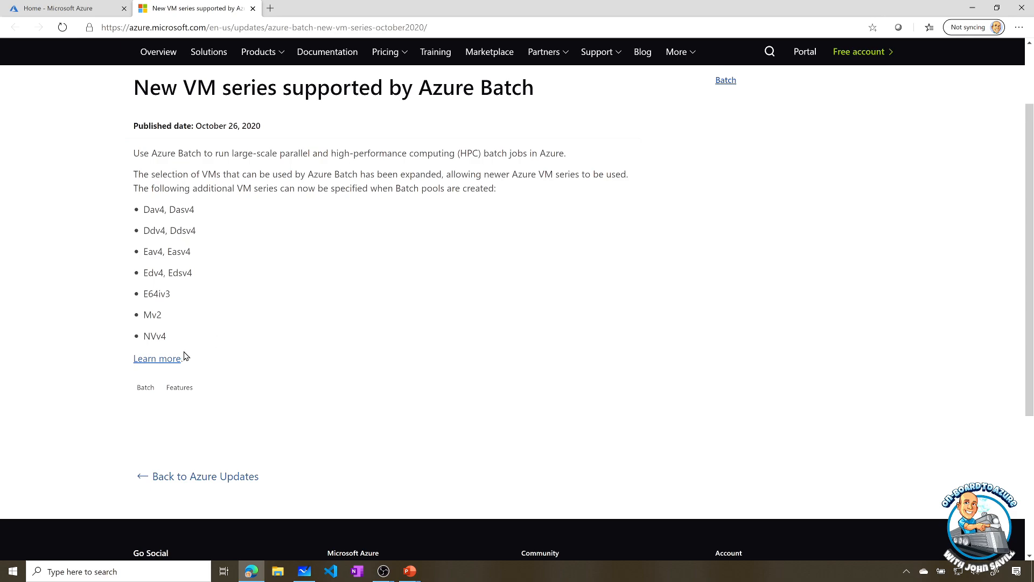
mouse_move(173, 360)
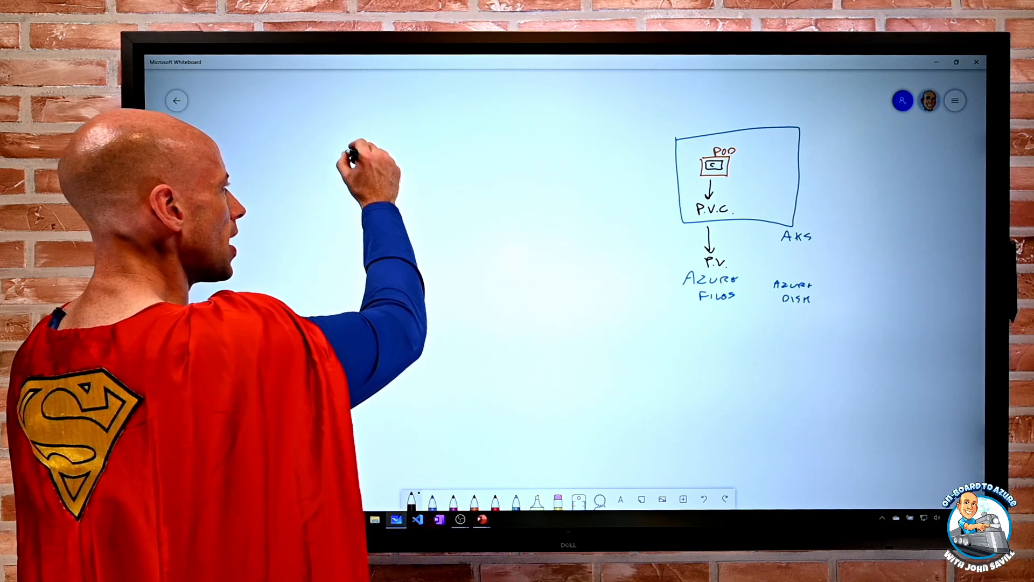
drag(347, 149, 419, 247)
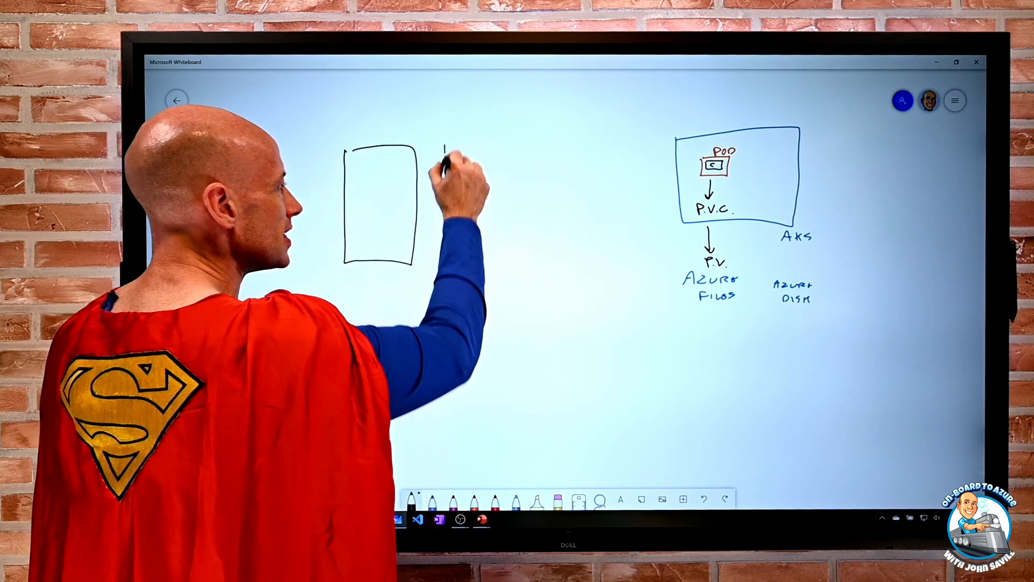
drag(449, 152, 541, 271)
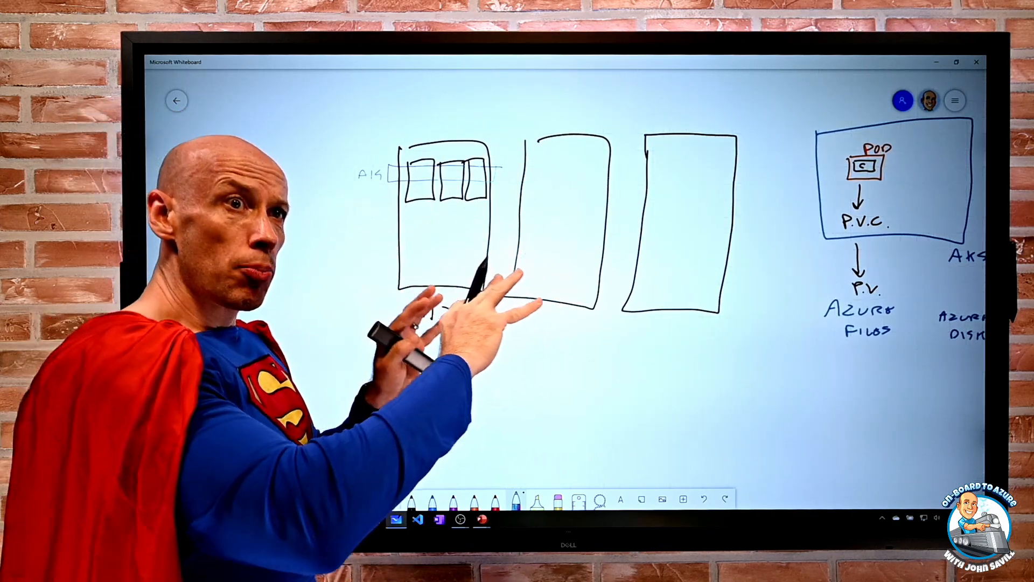
text(AZ1)
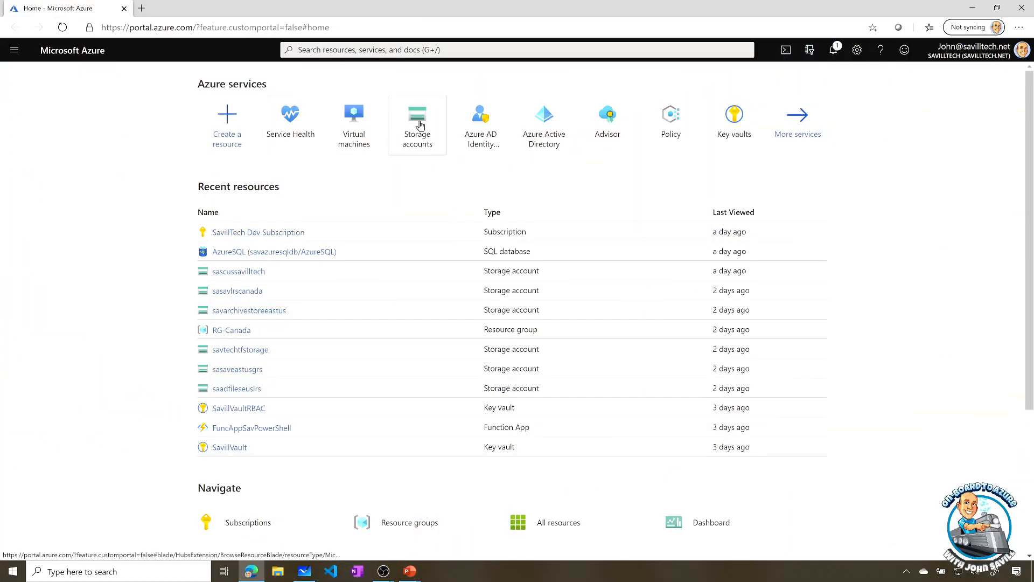
- Open the sasaveastus2gzrs storage account from the Storage accounts list
click(418, 113)
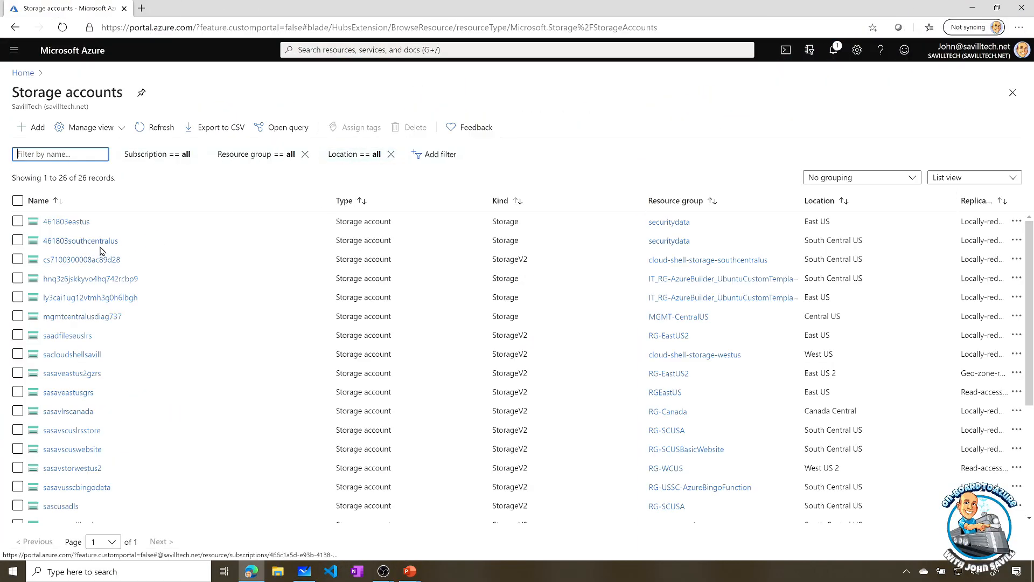
click(71, 373)
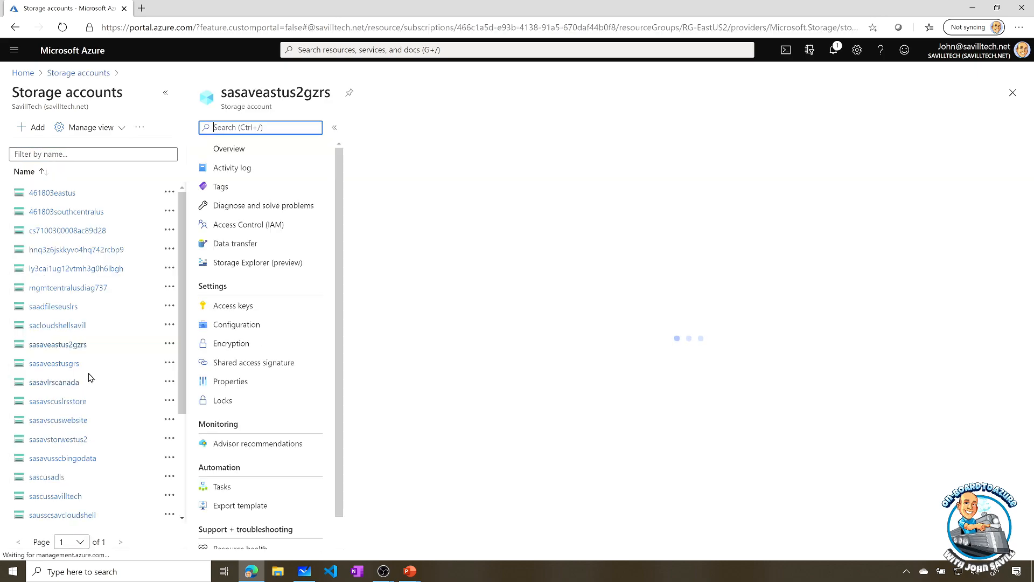
click(237, 381)
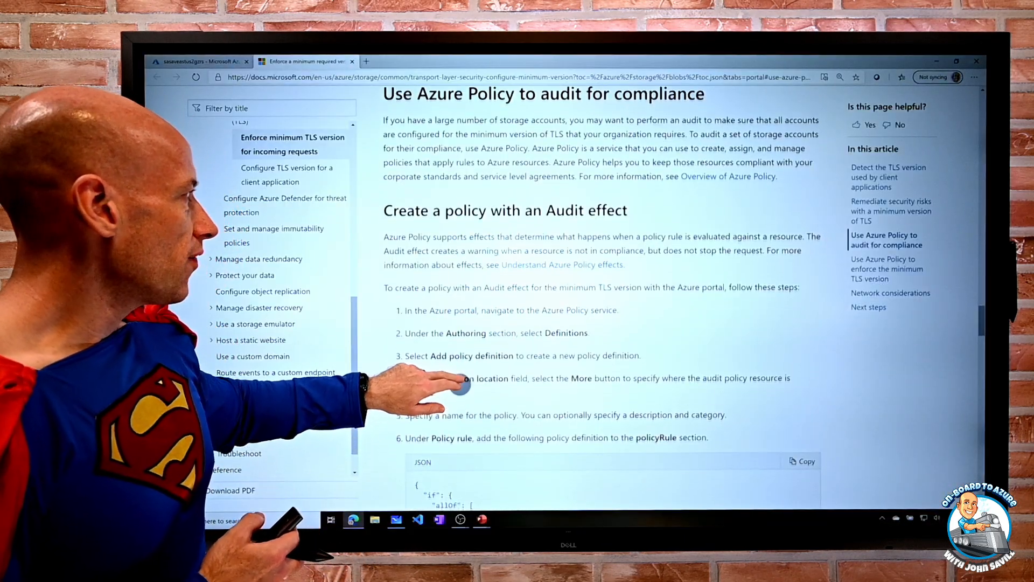
- Scroll to the 'Create a policy with an Audit effect' JSON rule for minimum TLS
scroll(down, 3)
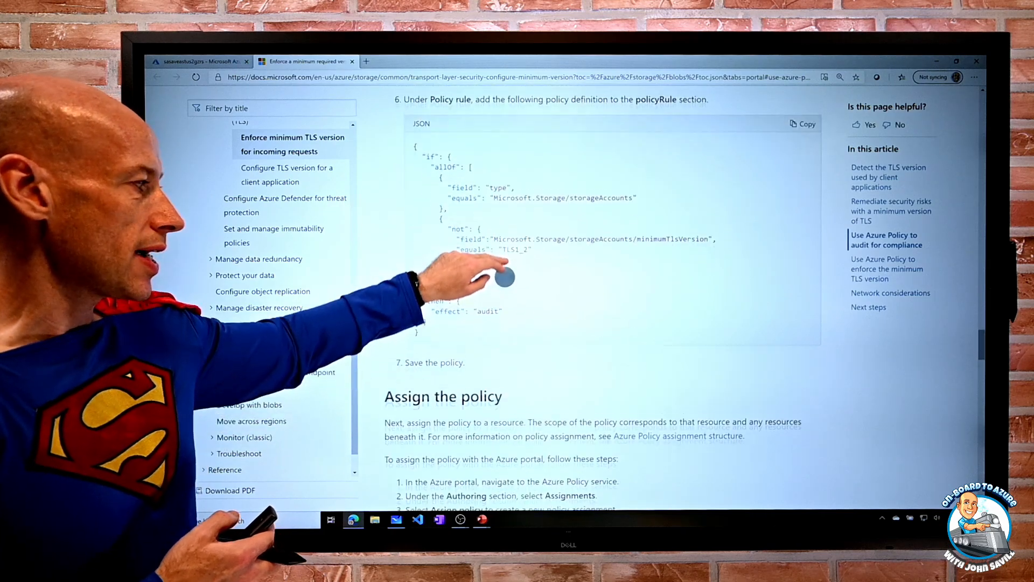
scroll(down, 3)
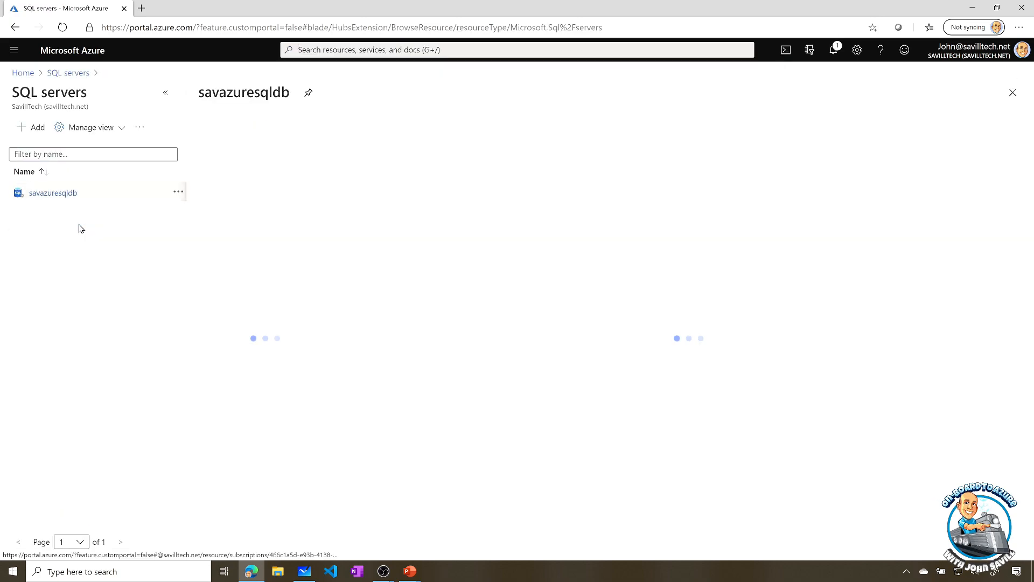
- Open the Auditing page of the savazuresqldb SQL server under Security
click(51, 192)
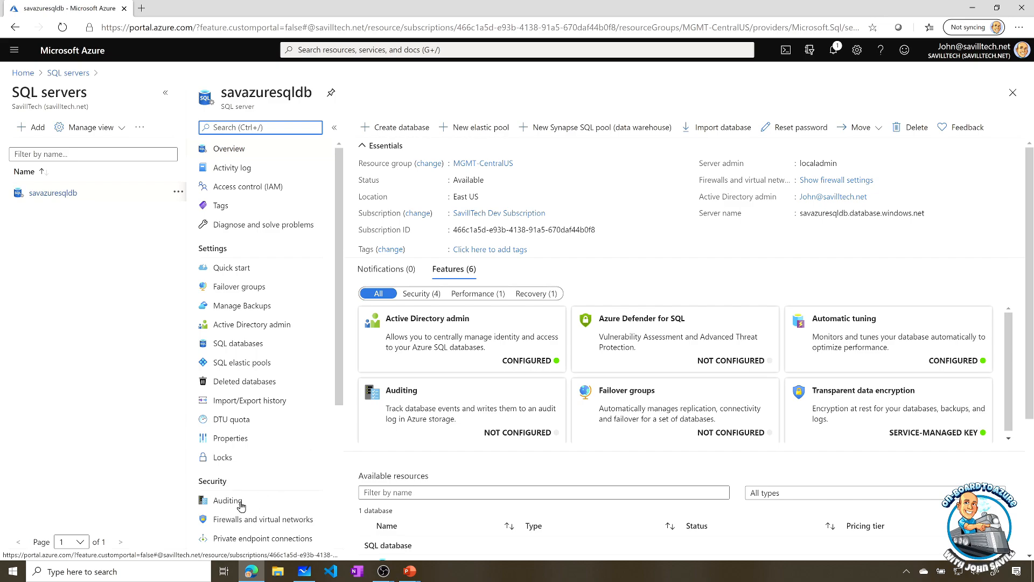
click(228, 500)
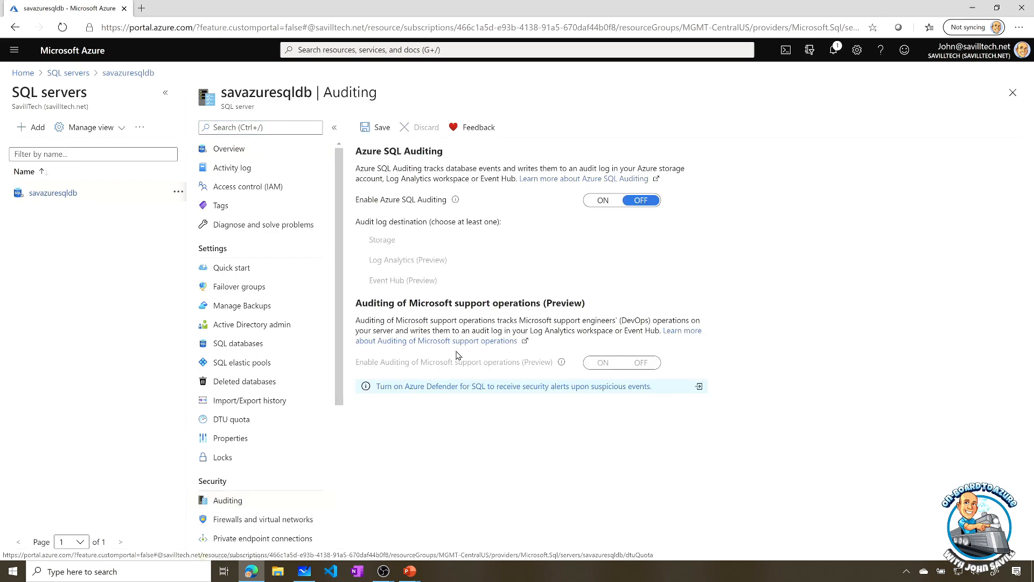
mouse_move(594, 300)
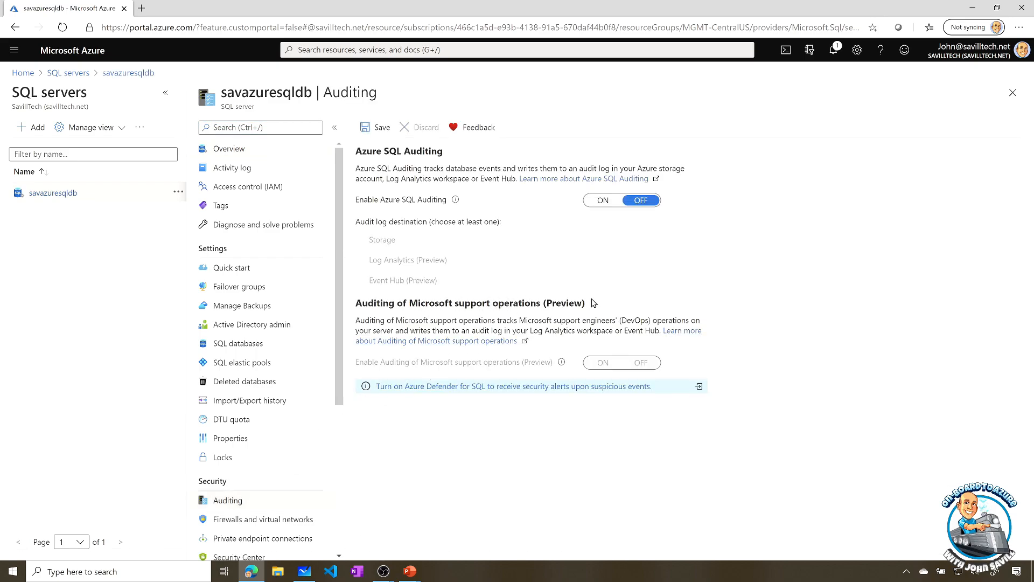
mouse_move(460, 294)
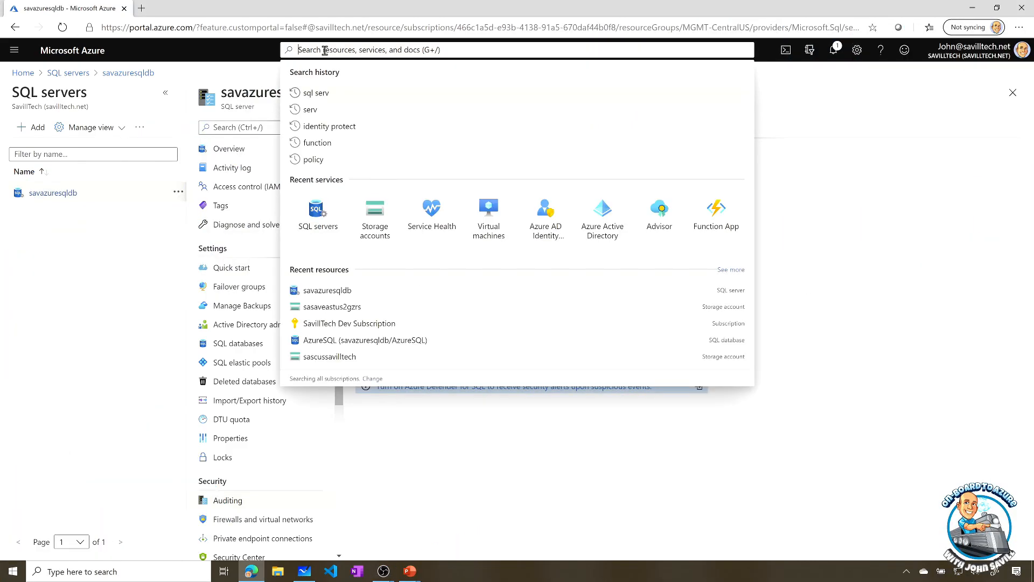
- Search 'sql' and open the SQL virtual machines service, showing an empty list
text(sql virt)
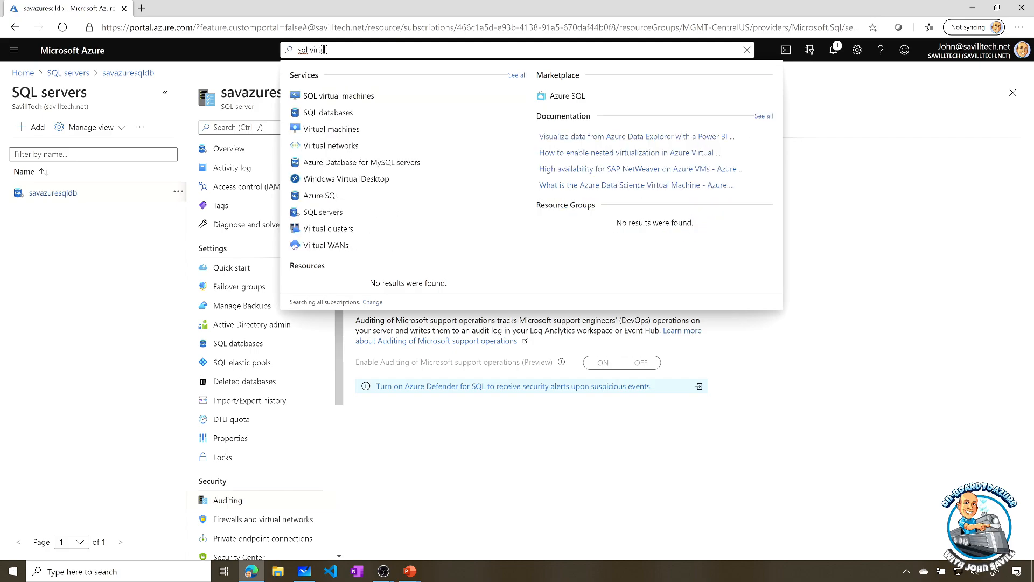
click(339, 95)
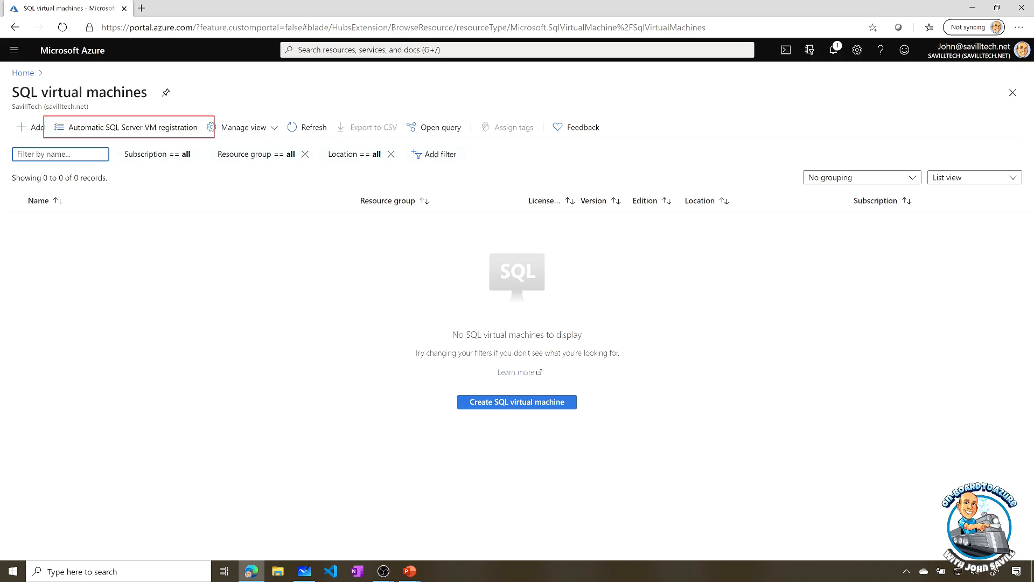
- Open Automatic SQL Server VM registration for the subscription from the toolbar
click(127, 128)
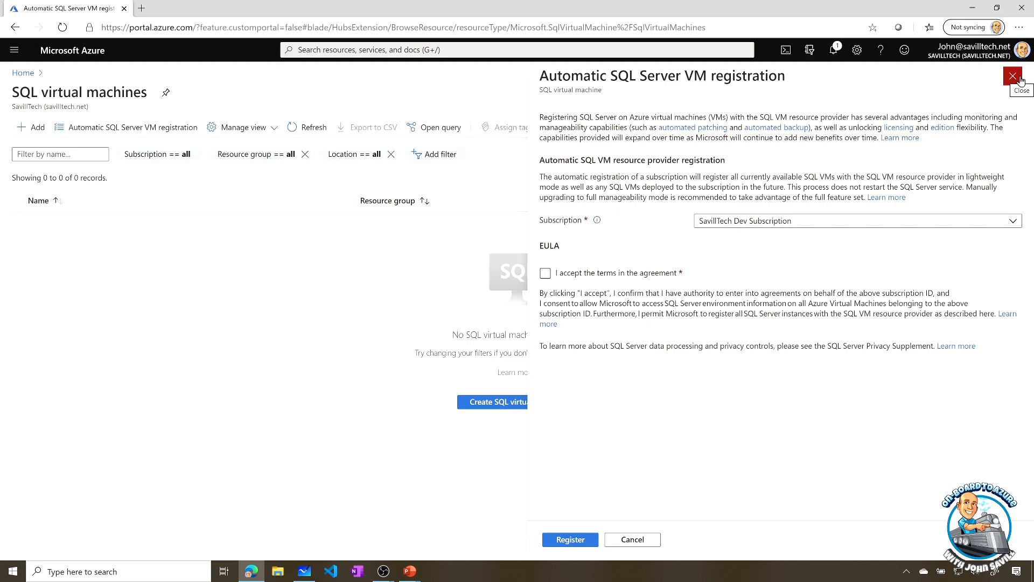
click(1016, 77)
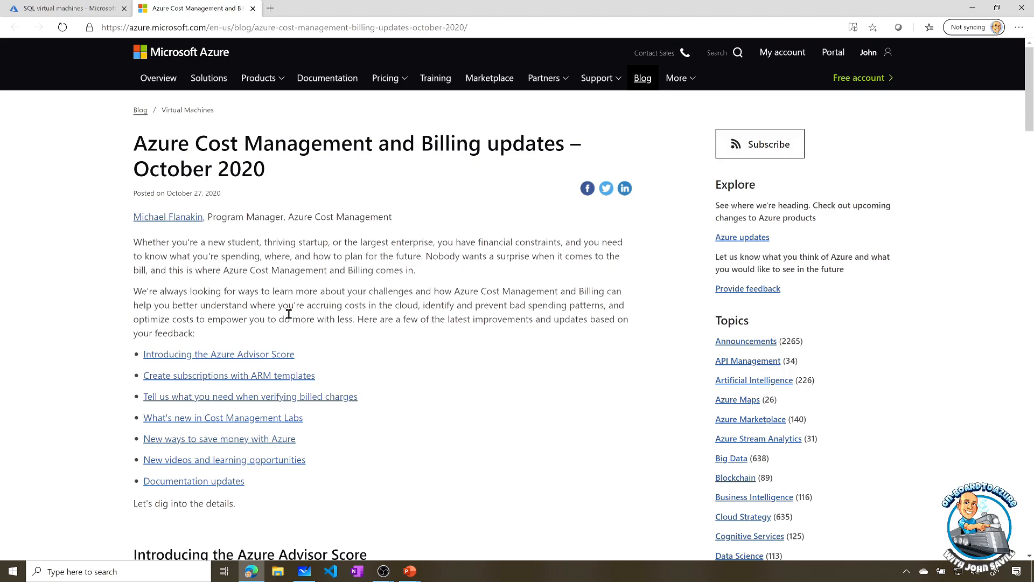
scroll(down, 3)
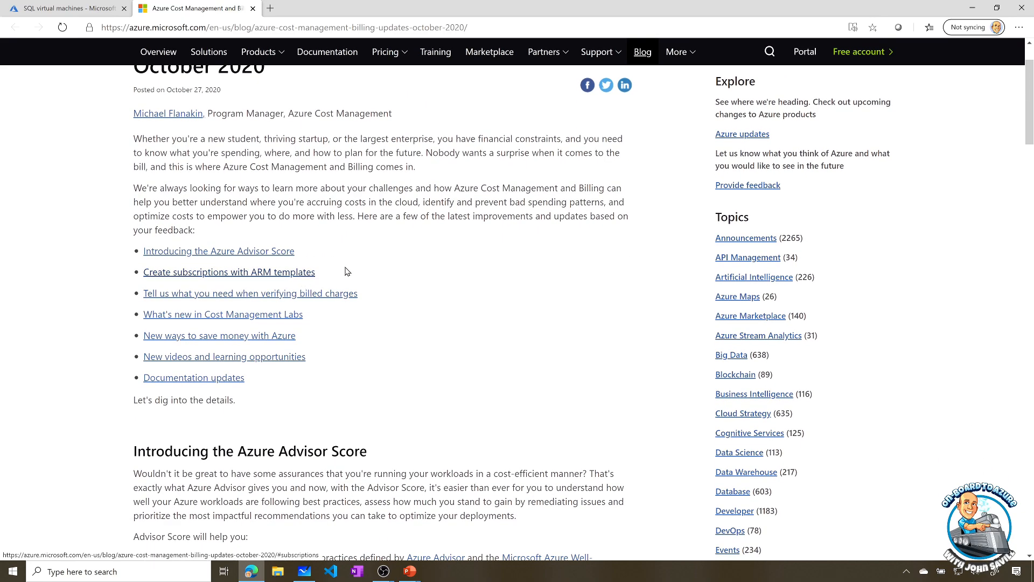
scroll(down, 3)
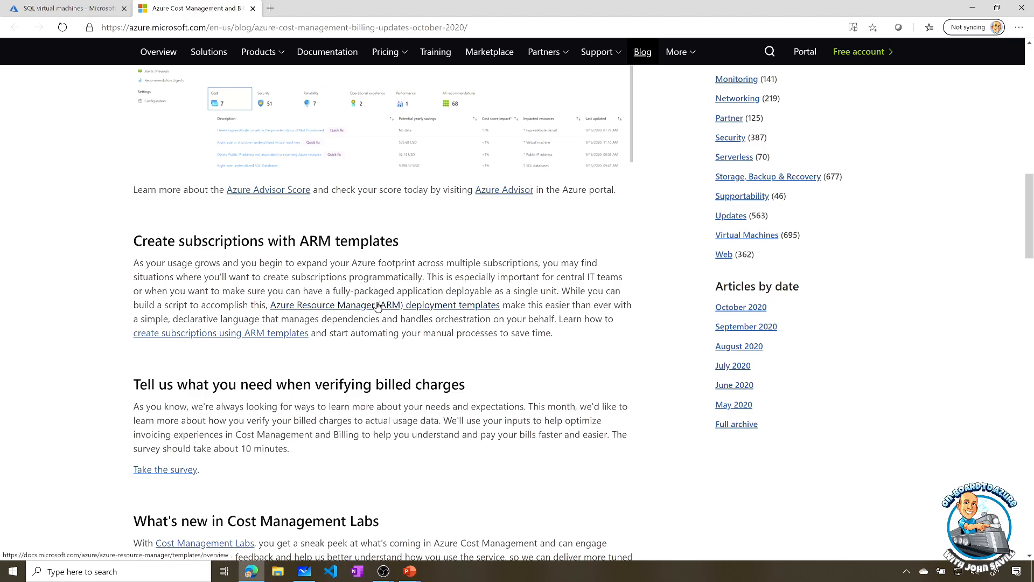
scroll(down, 3)
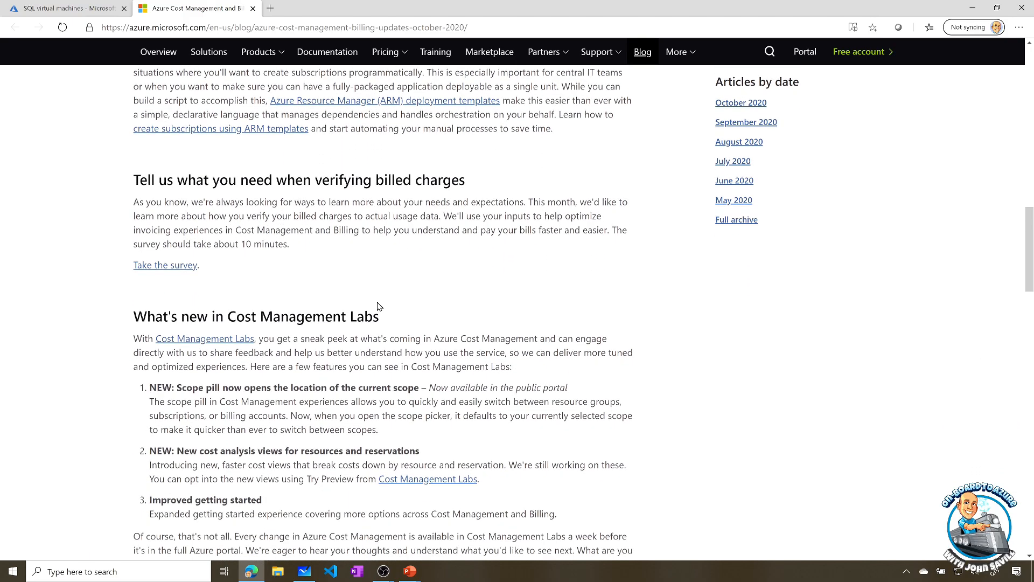
scroll(down, 3)
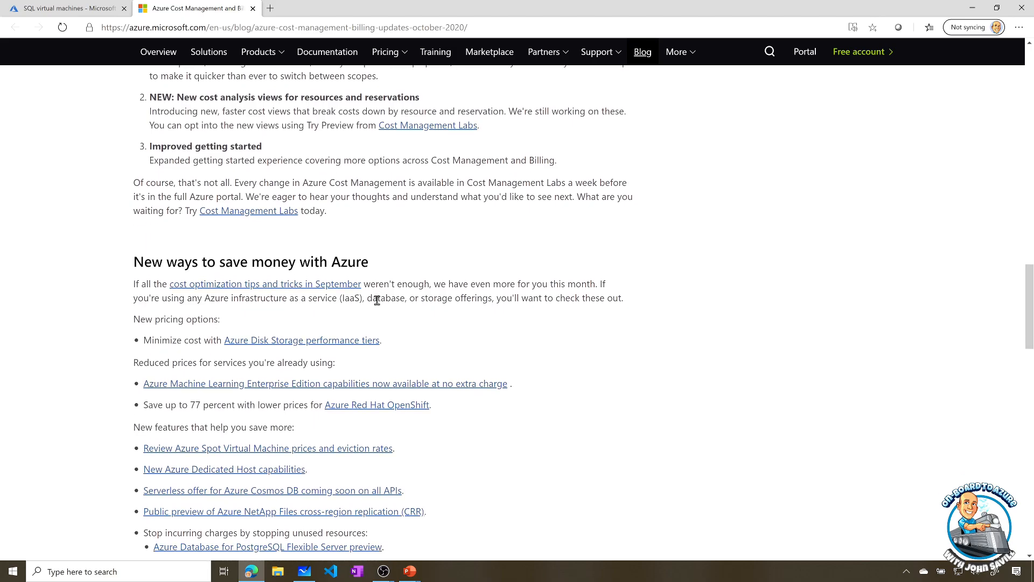
scroll(up, 3)
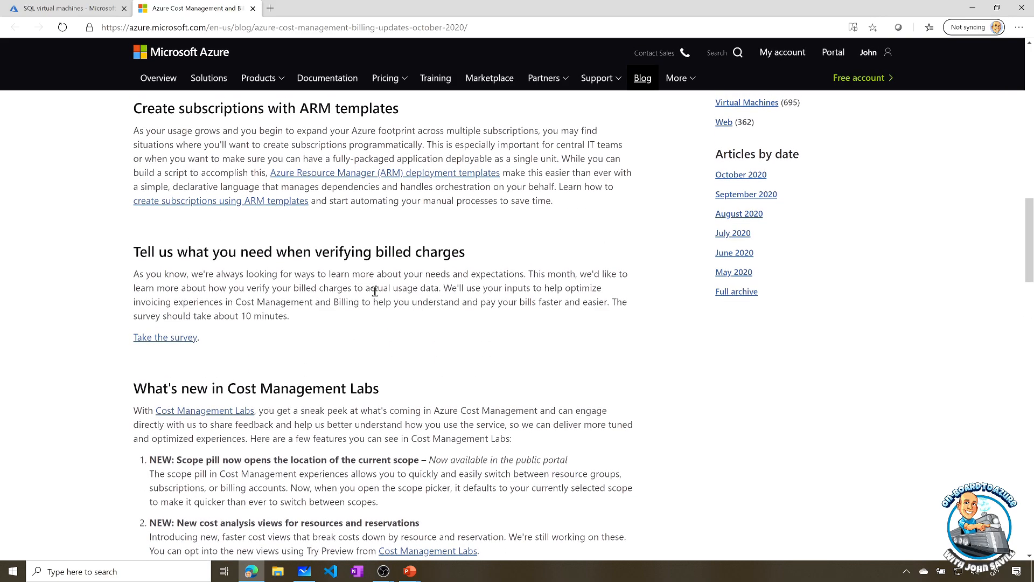